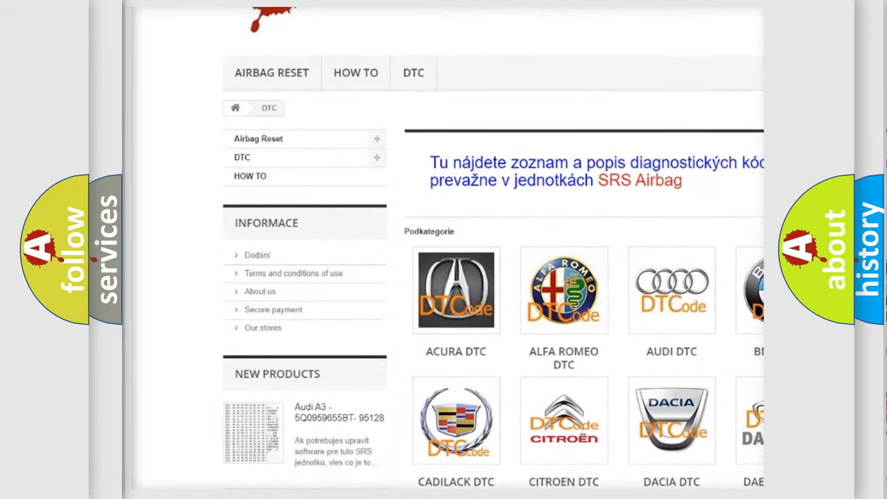
scroll(down, 3)
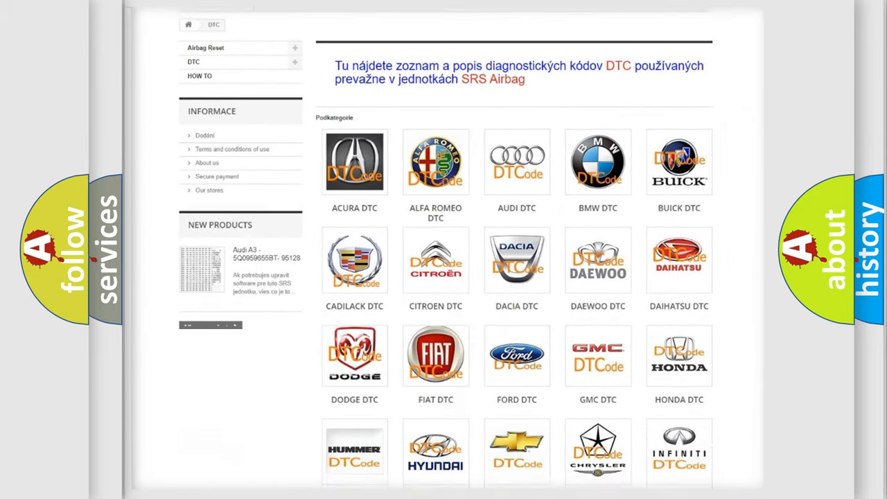
scroll(down, 3)
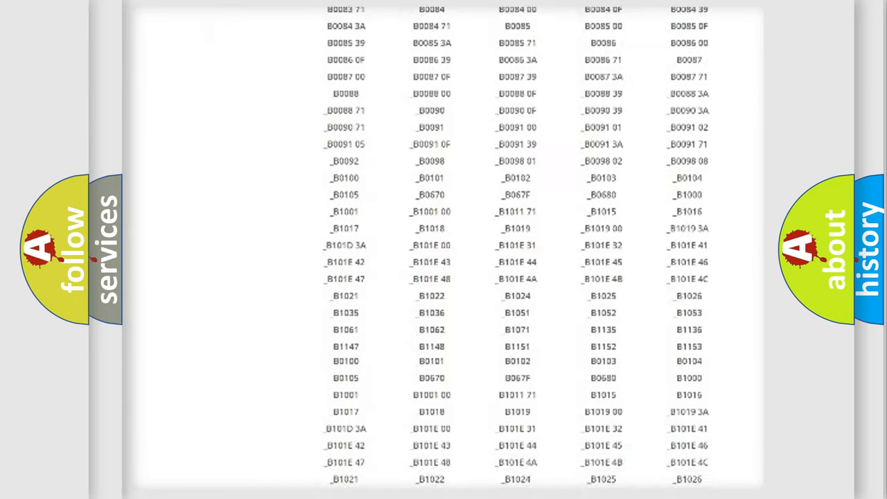
scroll(down, 3)
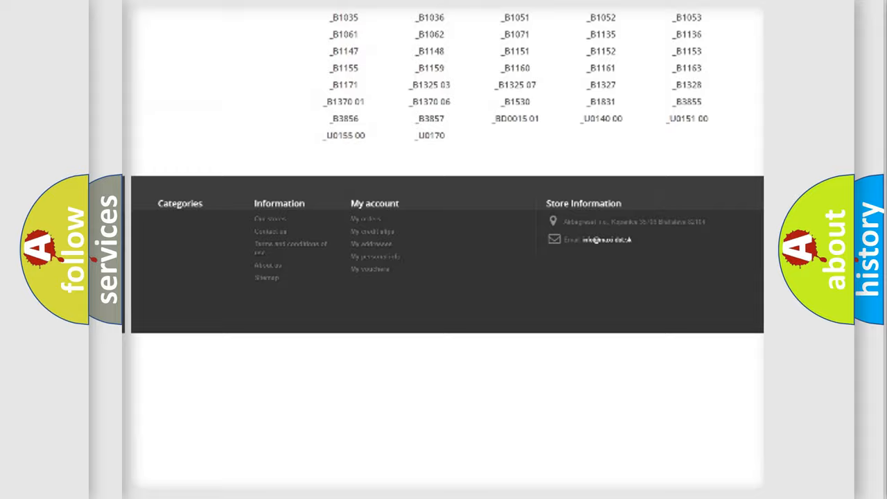
scroll(up, 3)
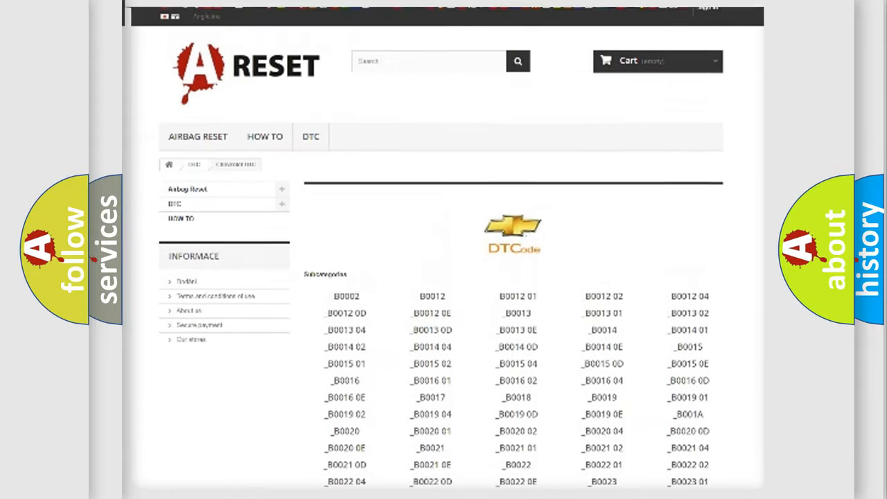